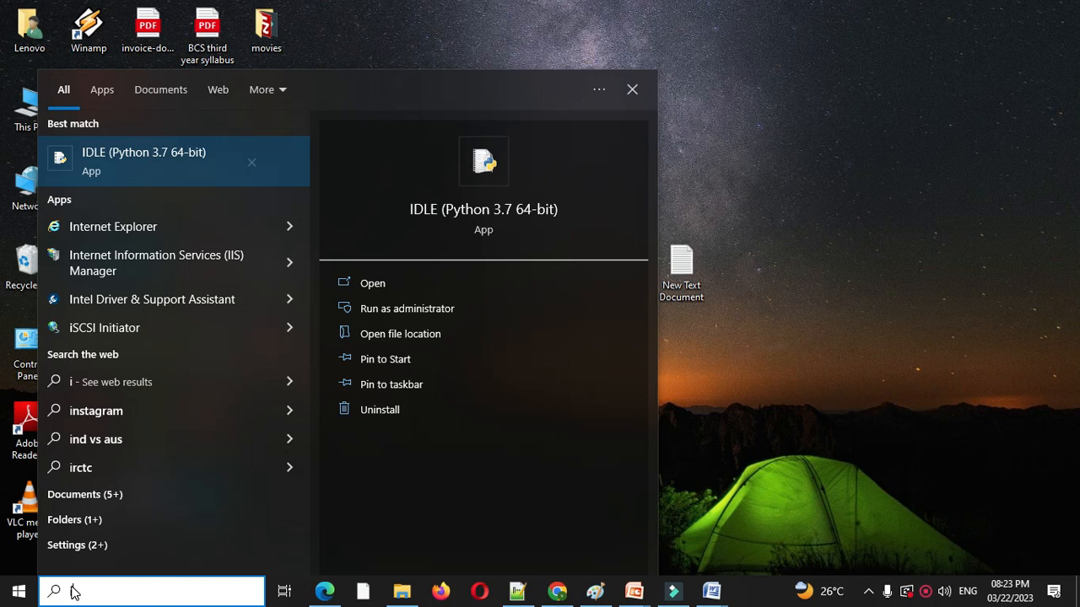
Launch IDLE (Python 3.7 64-bit) from the Start menu search and reach the File menu.
text(i)
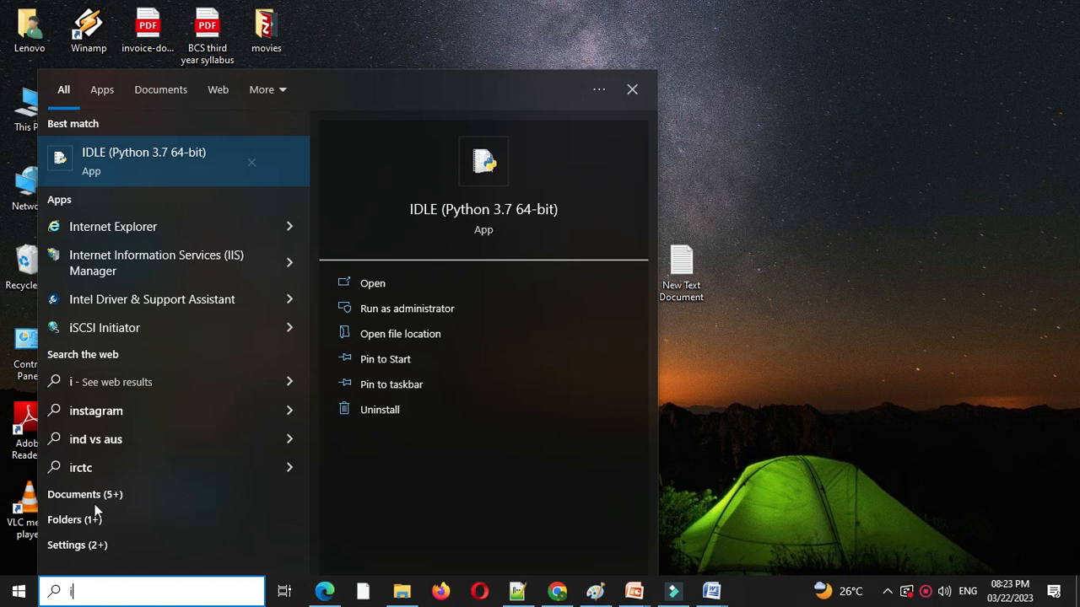
click(372, 284)
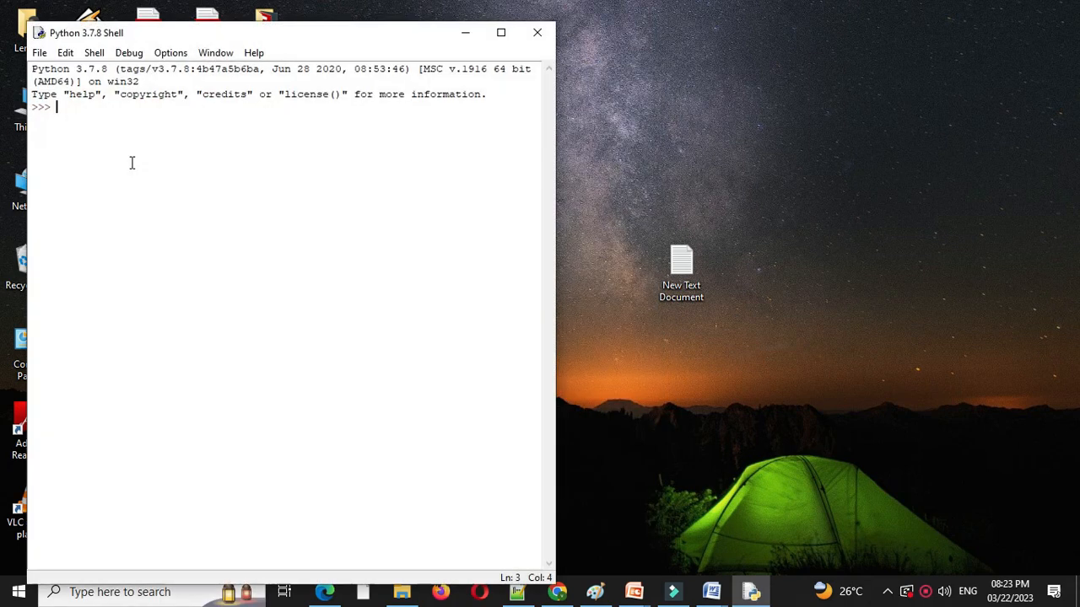
click(39, 52)
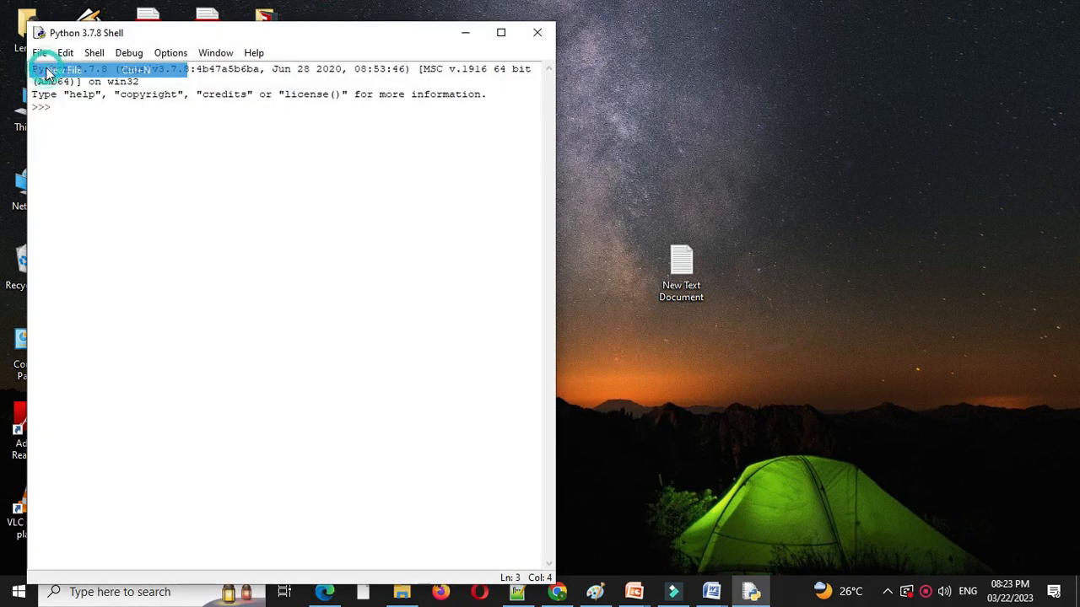
Begin a new script with the 'Program to accept values from user...' comment and d=dict().
click(39, 52)
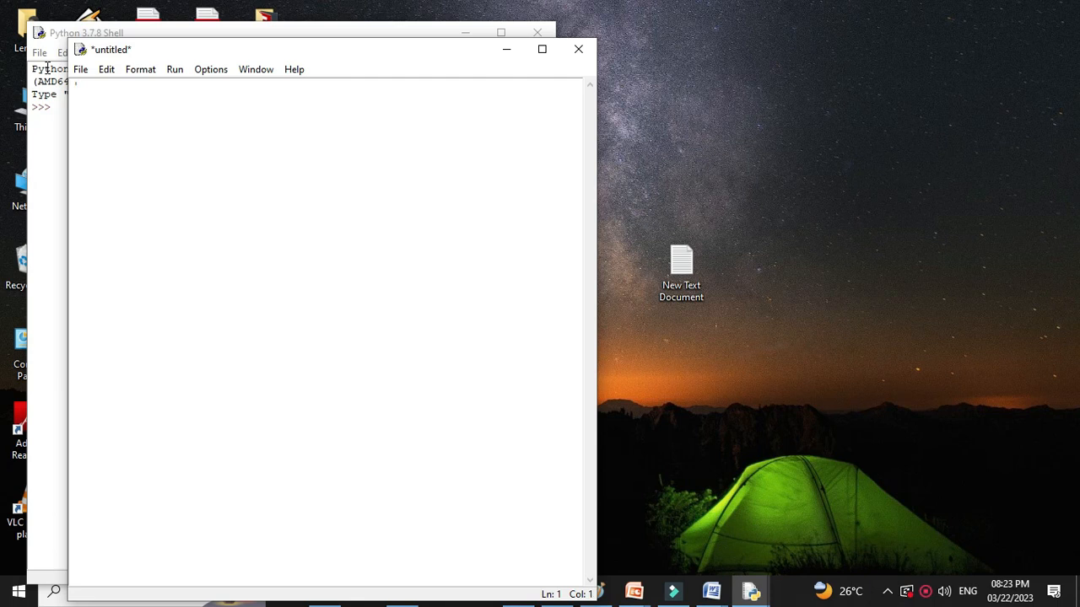
text('Program to accept values from user store it in dictionary and print it)
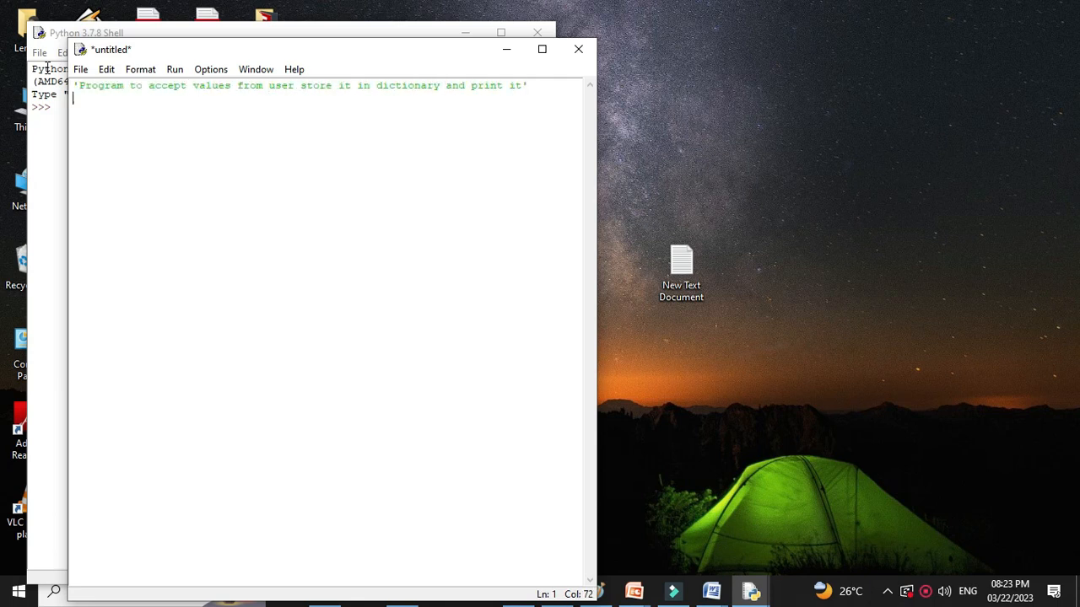
key(enter)
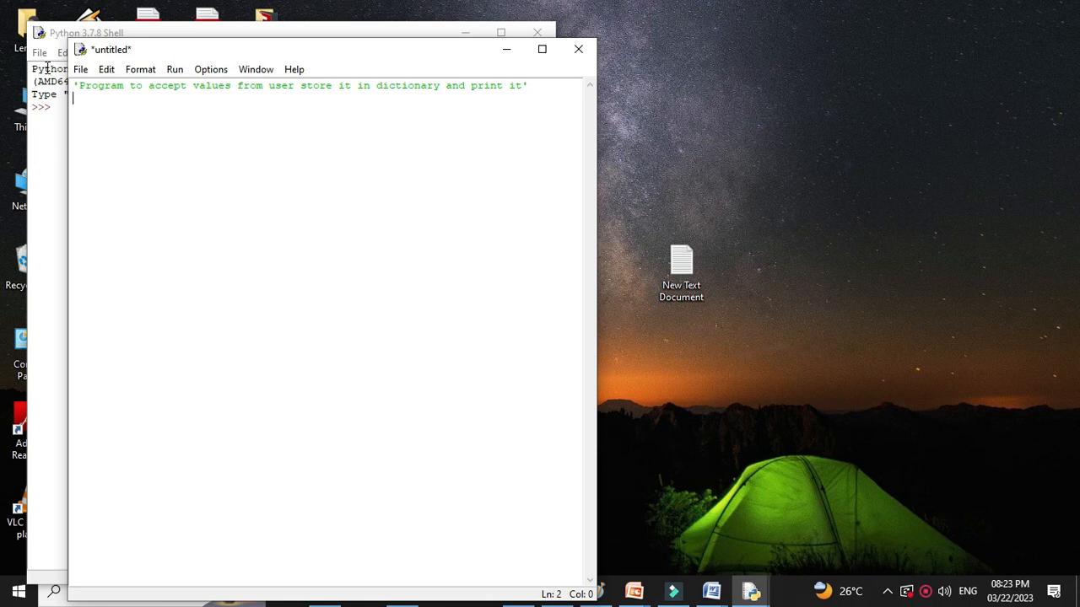
text(d=dict())
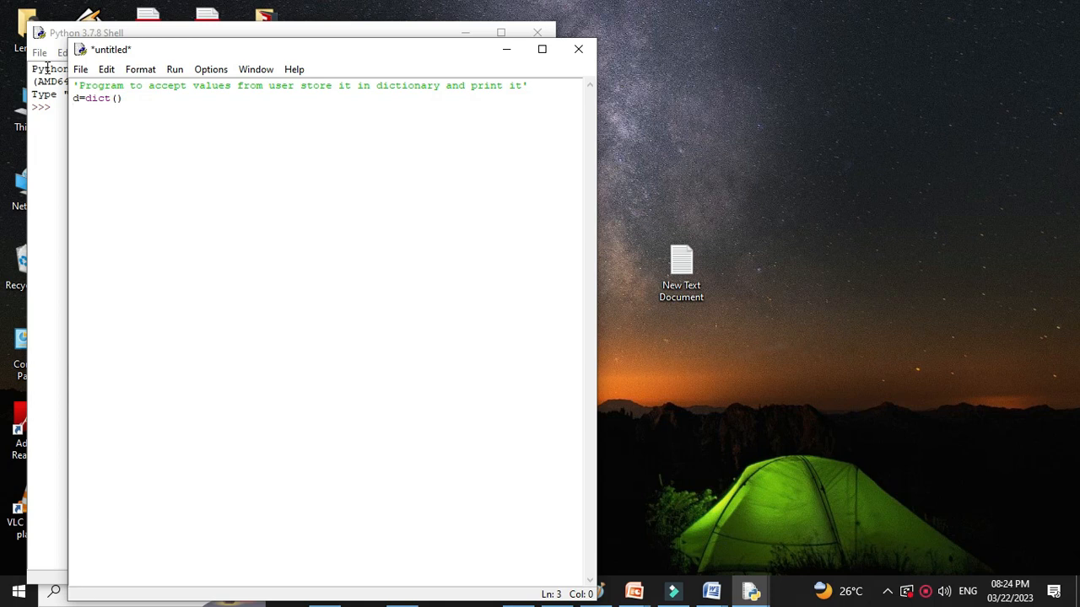
Read the count with n=(int)(input("Enter no of values ")).
text(n)
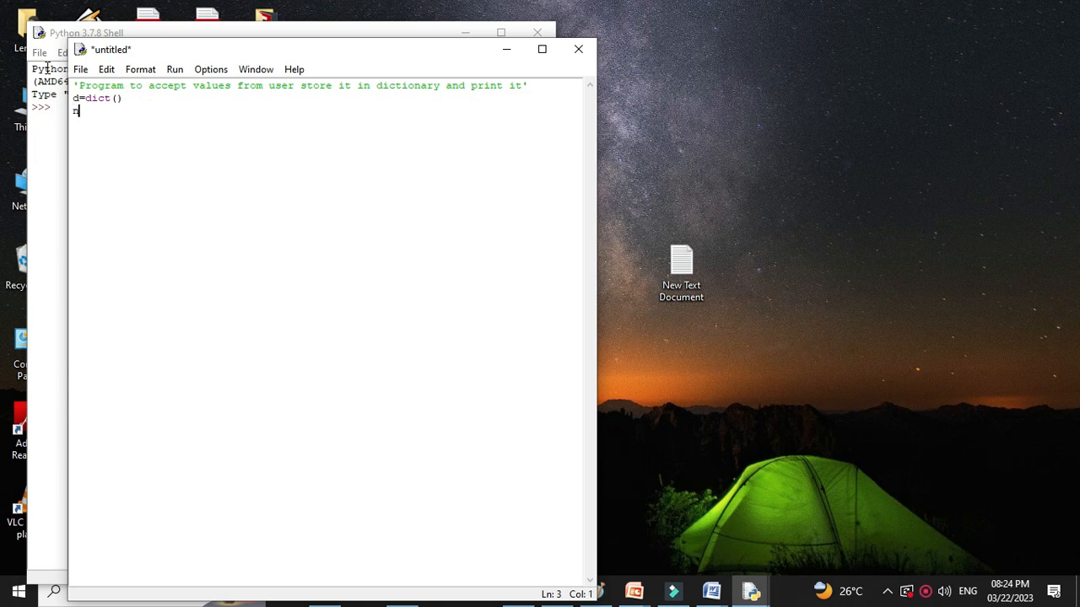
text(=(int)()
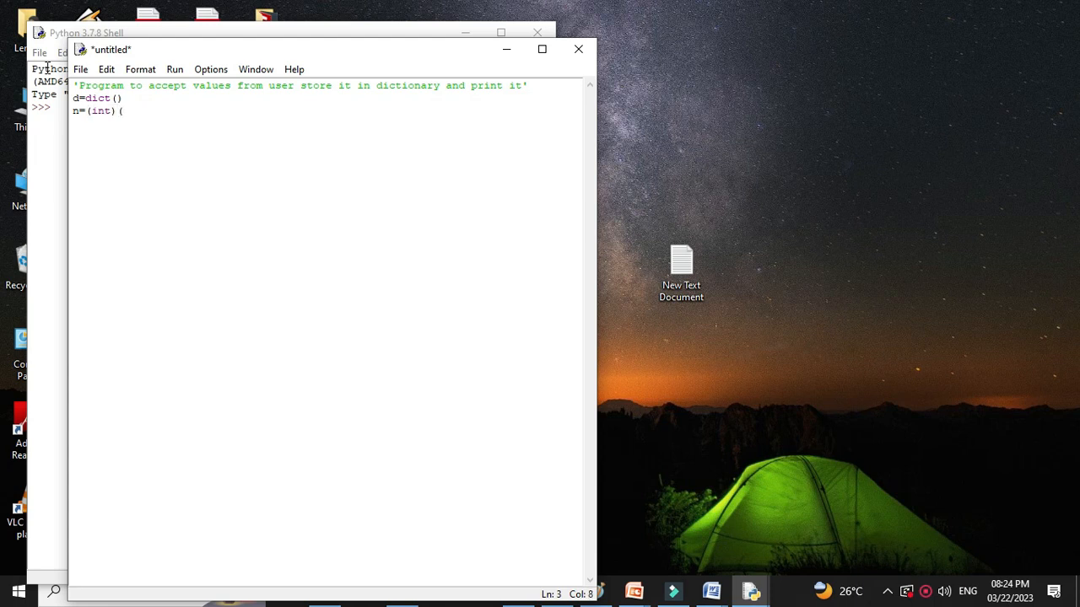
text(input("E)
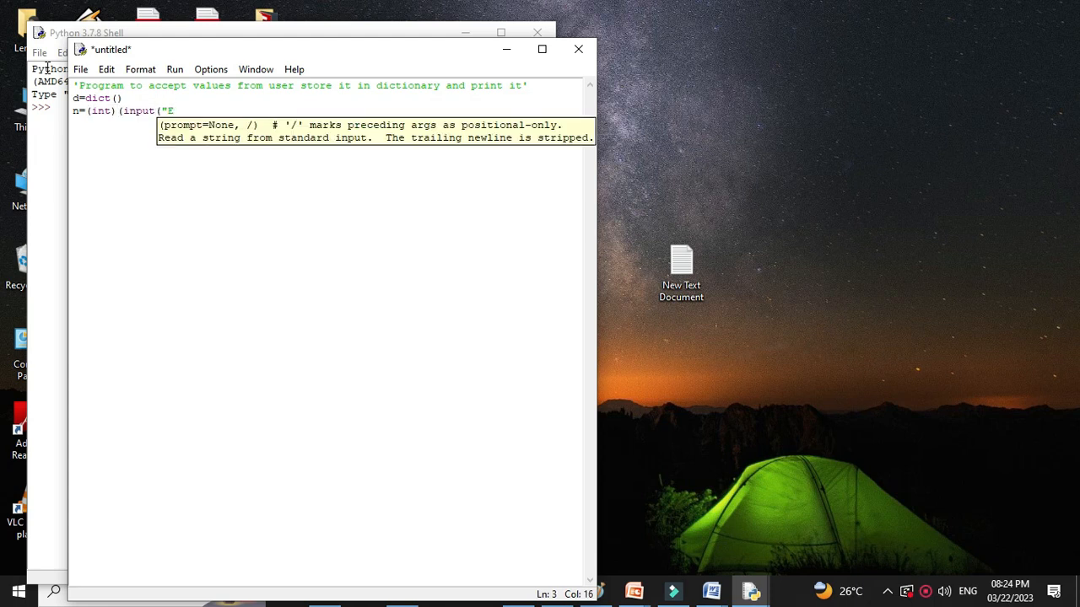
text(Enter no of values)
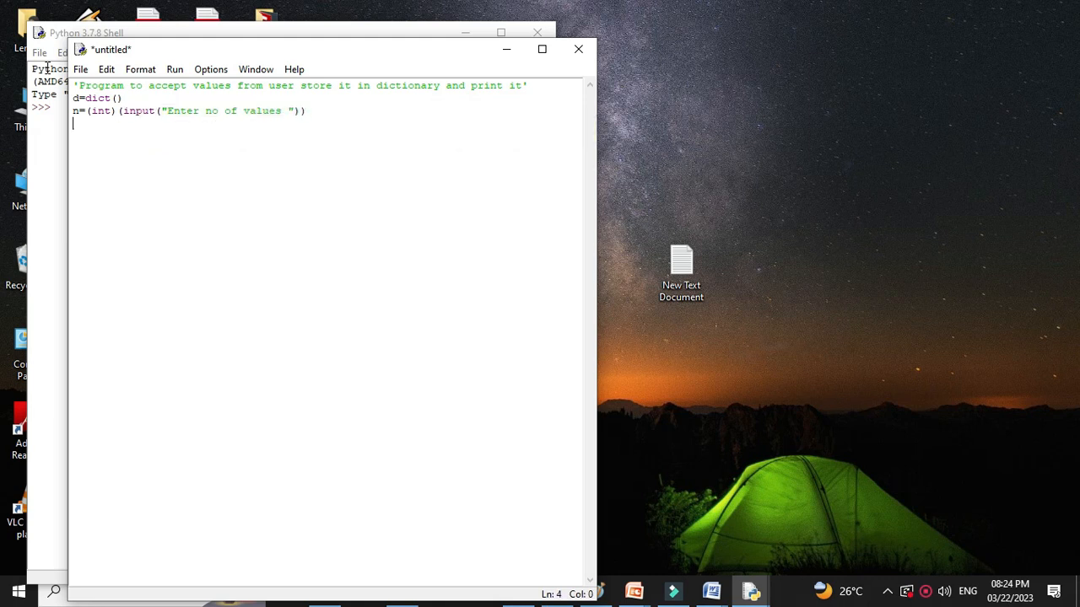
Write the loop header for x in range(1,n+1):.
text(for)
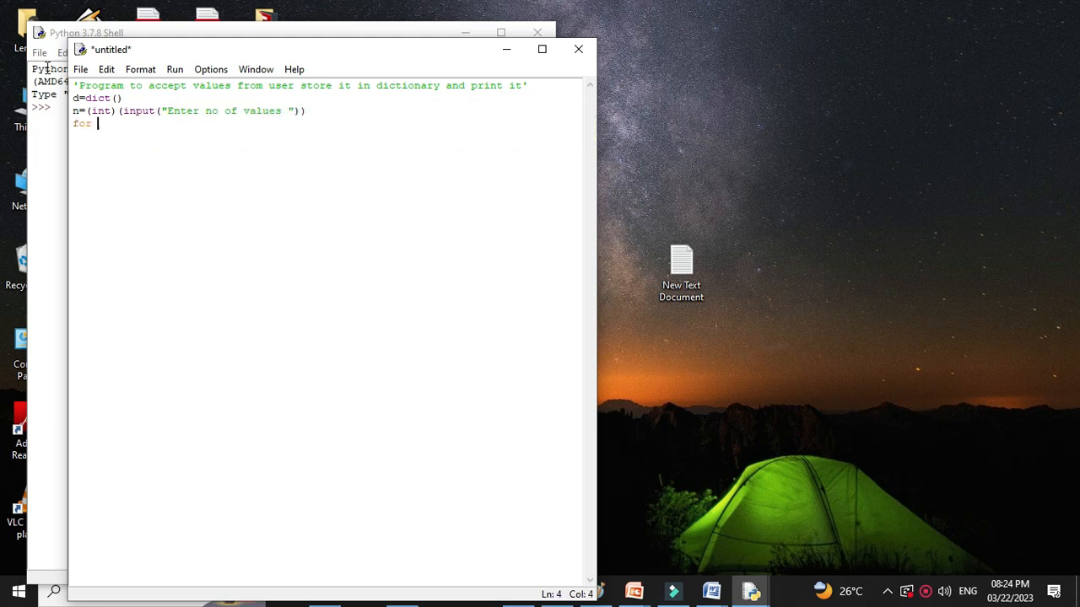
text(x in range()
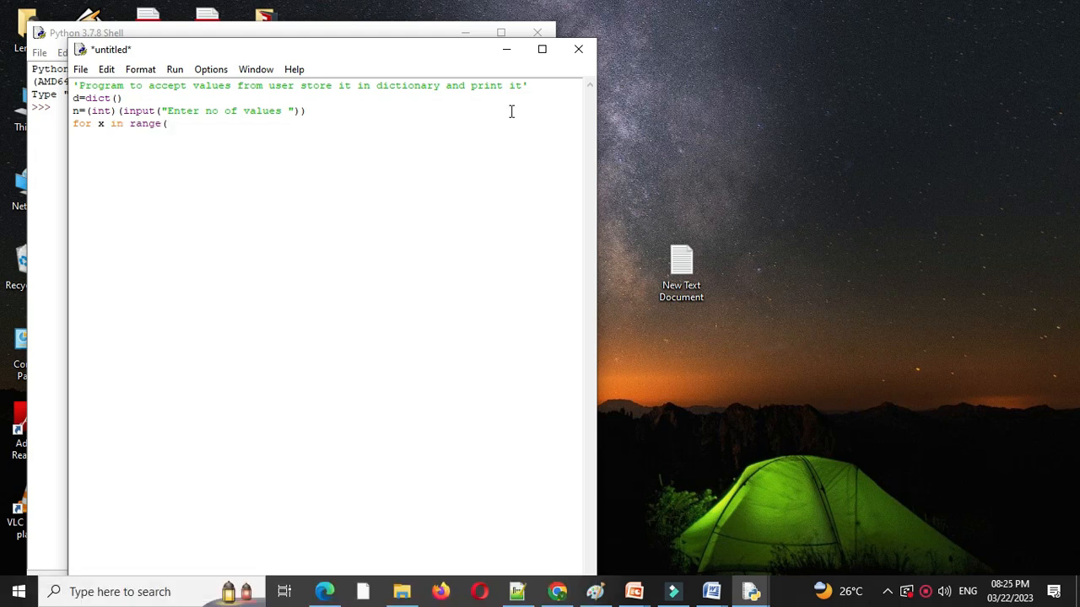
text(1)
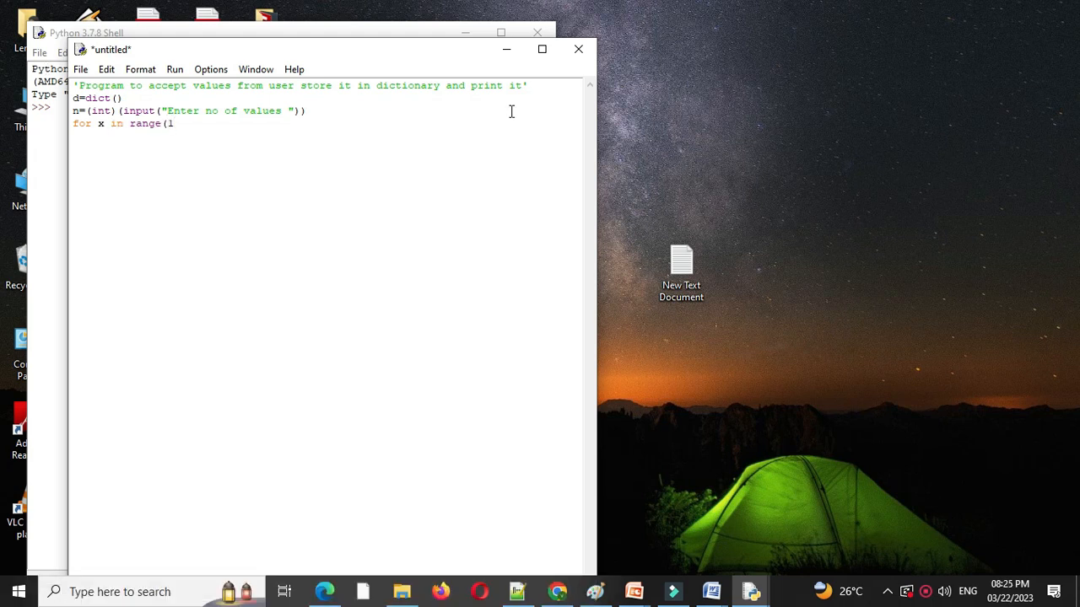
text(,n+1)
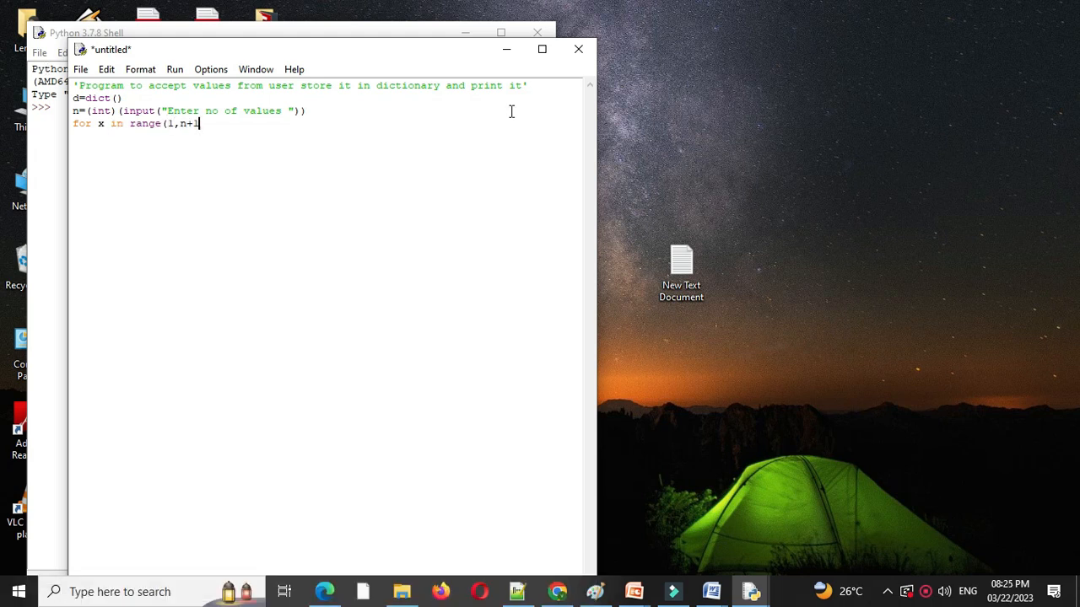
text(:)
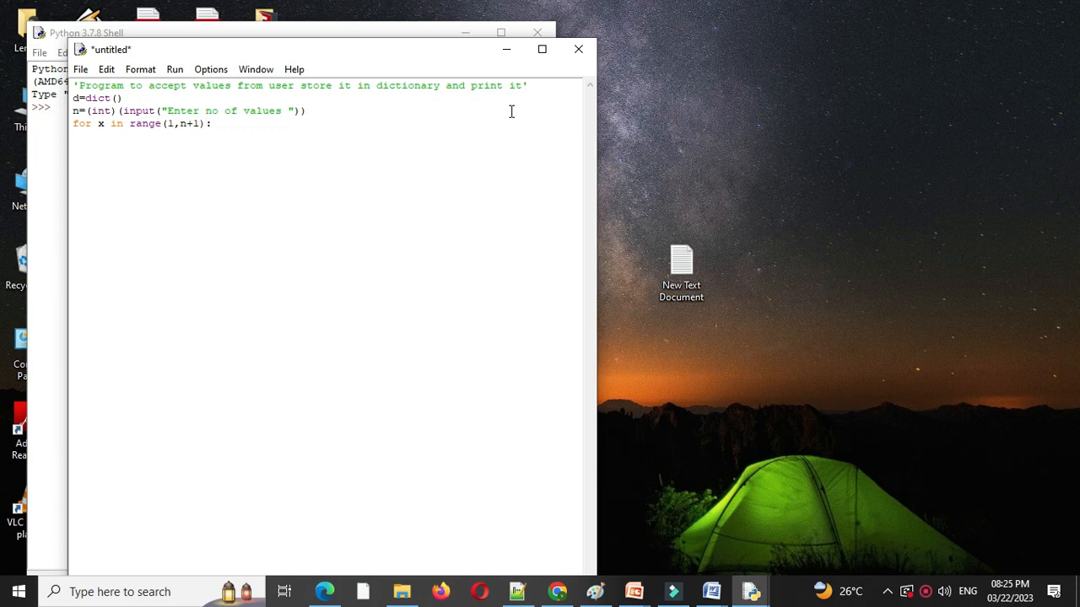
Inside the loop read i=(int)(input("Enter Vlue ")) and store it as d[x]=i.
text(l)
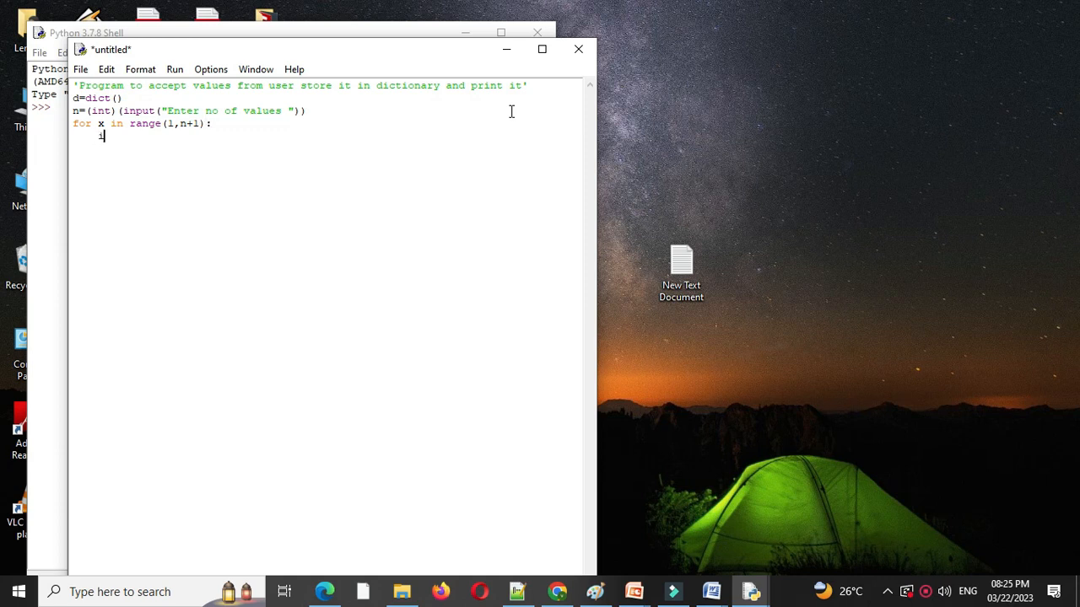
text(=(int))
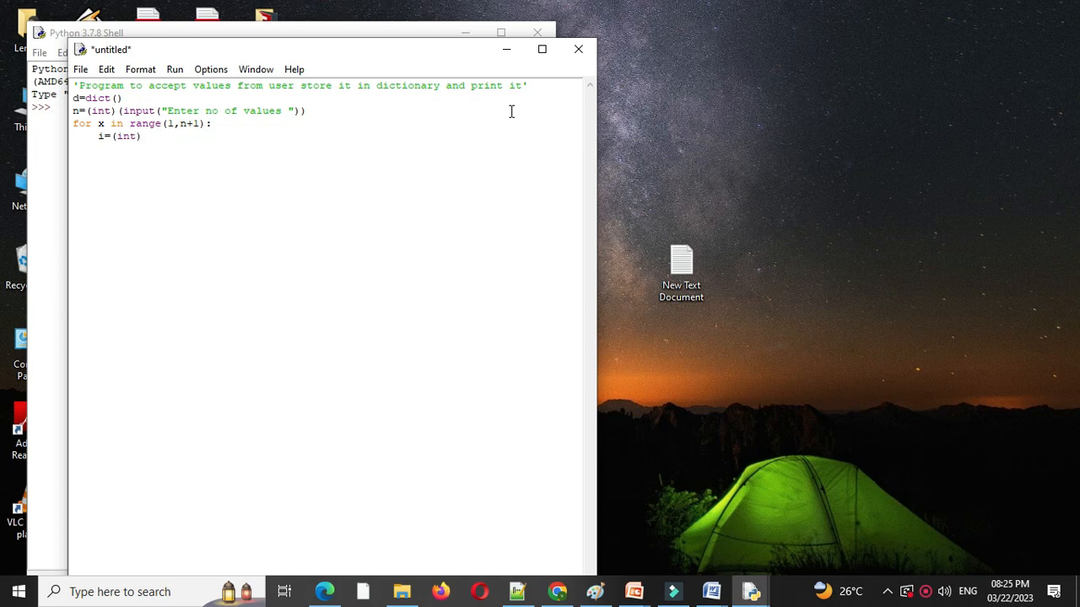
text((input()
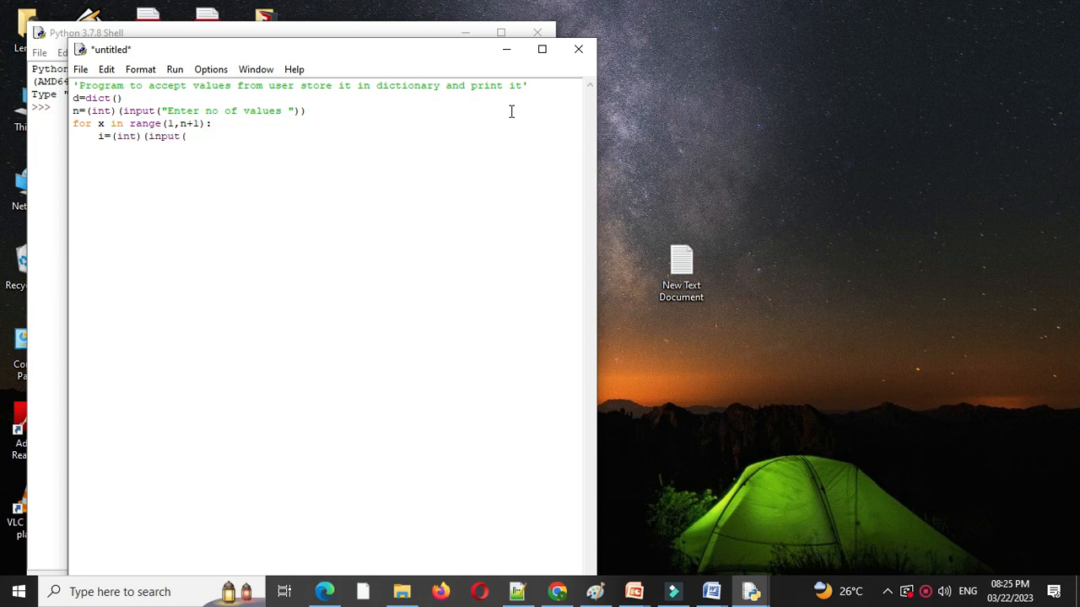
text("Enter V)
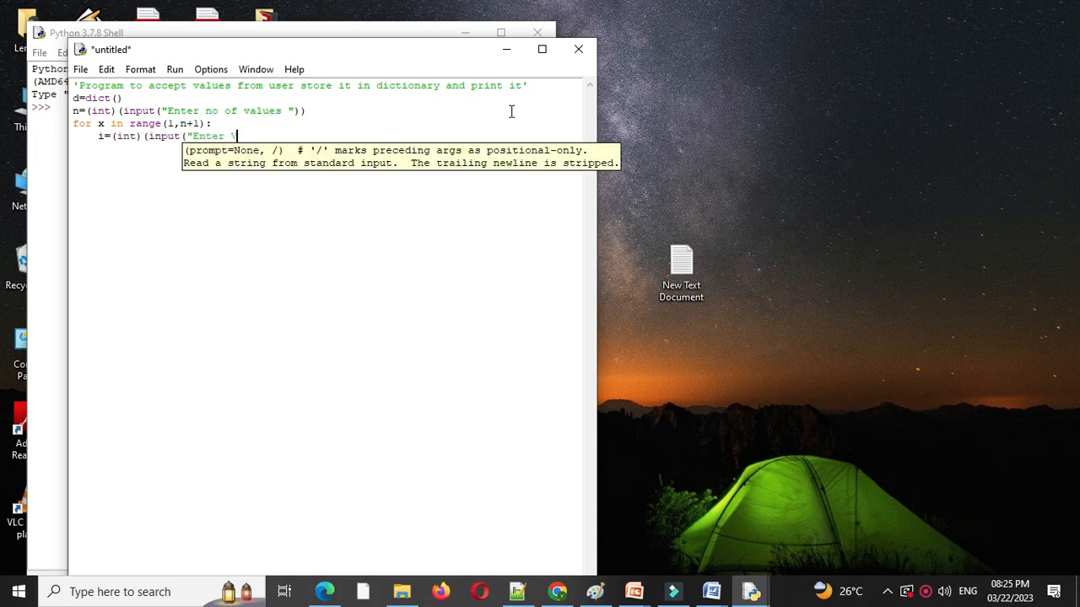
text(lue ")))
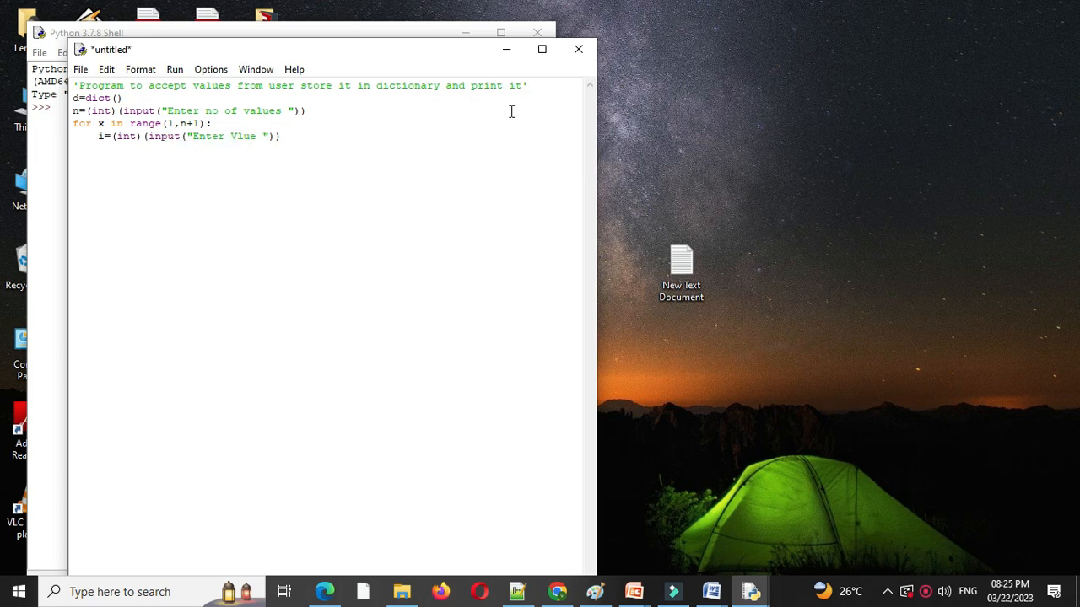
text(d[x]=)
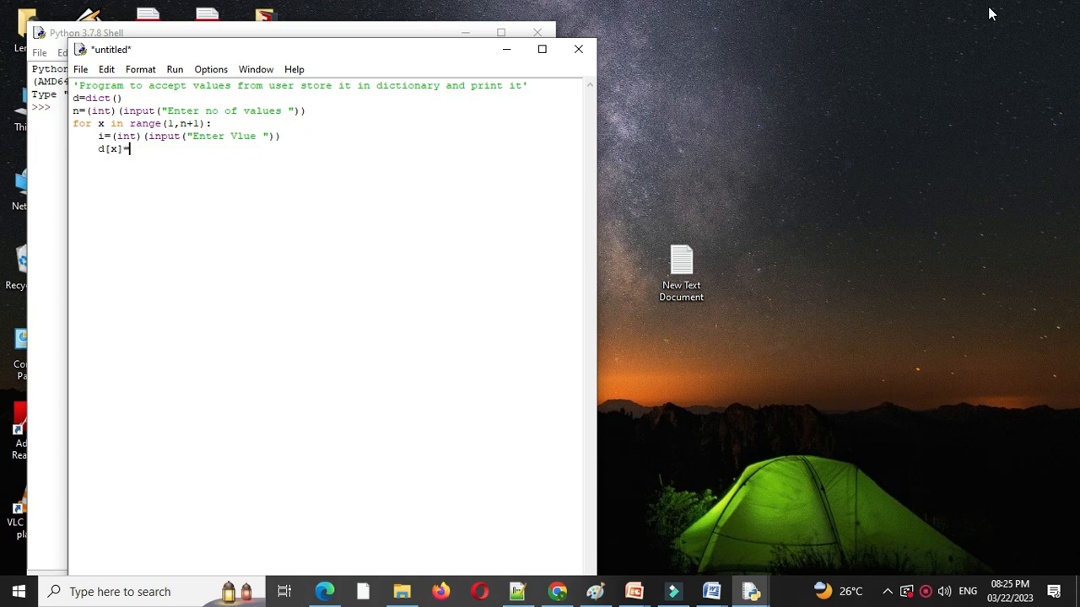
text(i)
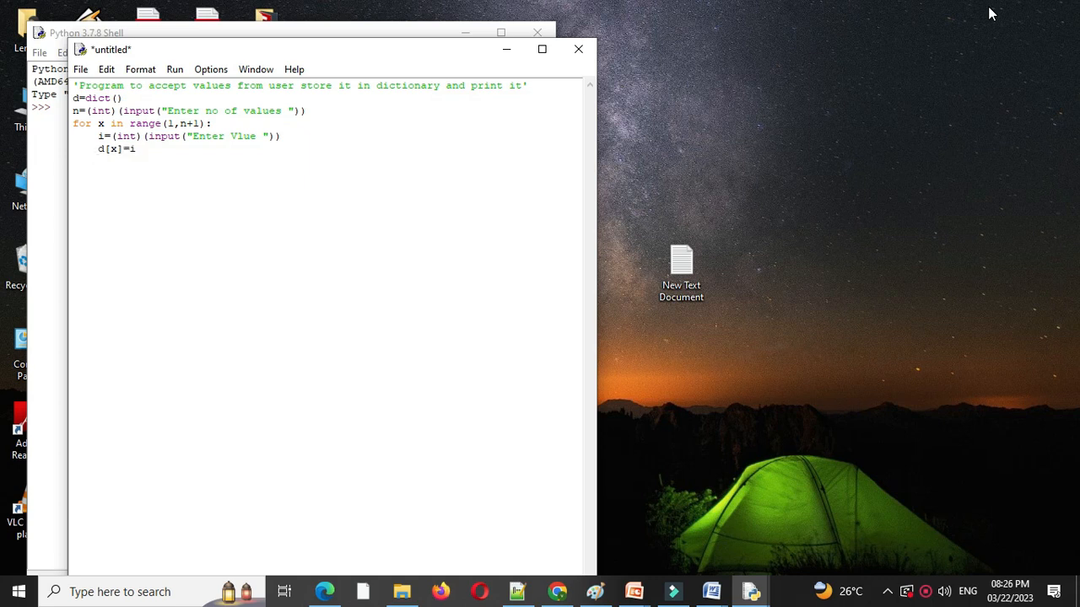
End the script with print ("Dictionary with Keys and values ") and print(d).
text(print)
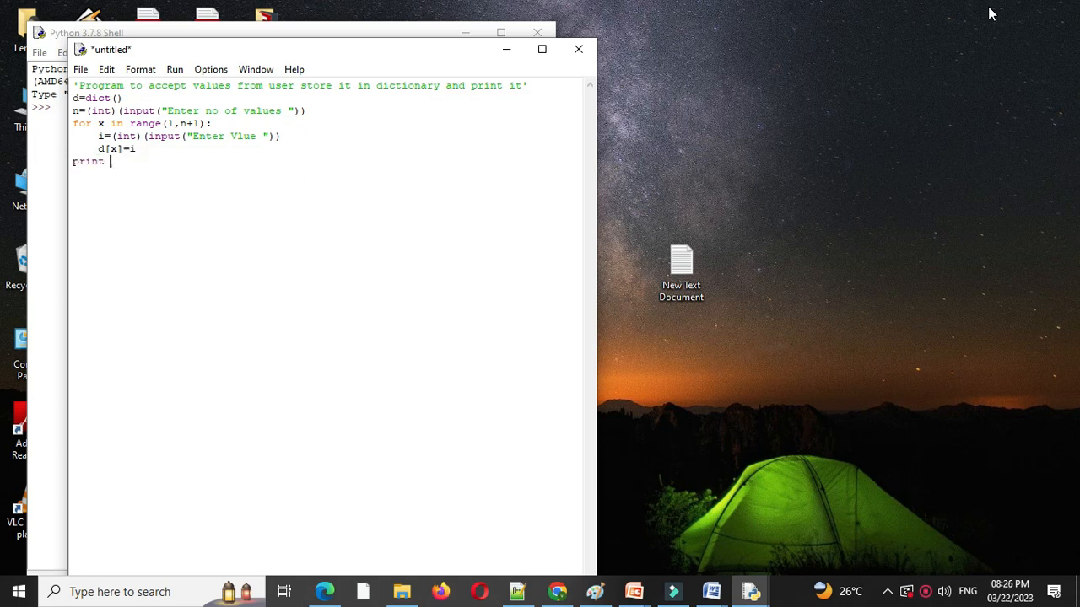
text(("Dictionary)
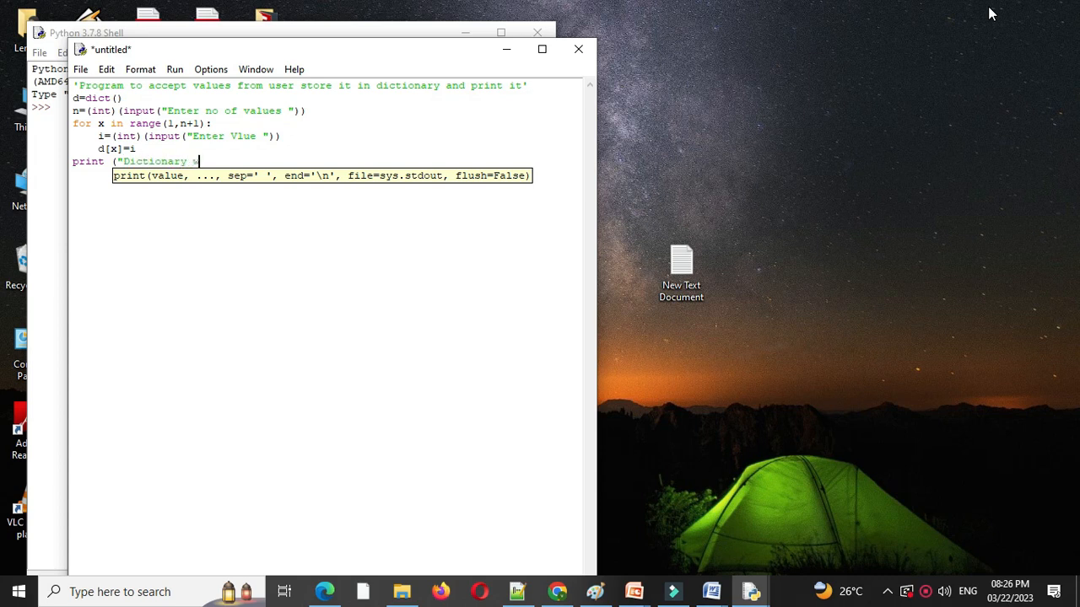
text(with Keys and values ")
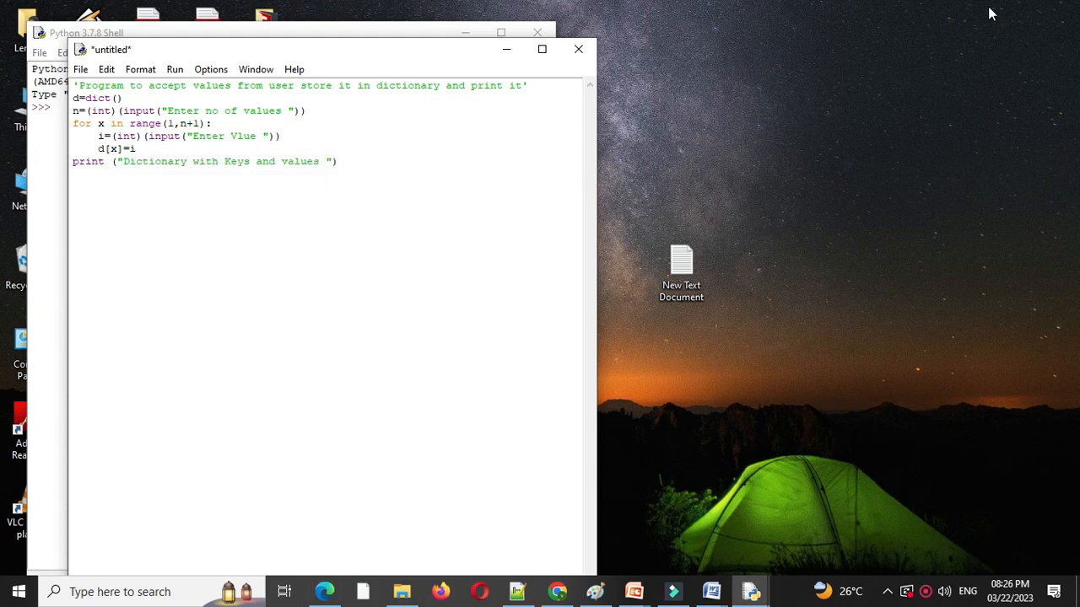
text(print(d)
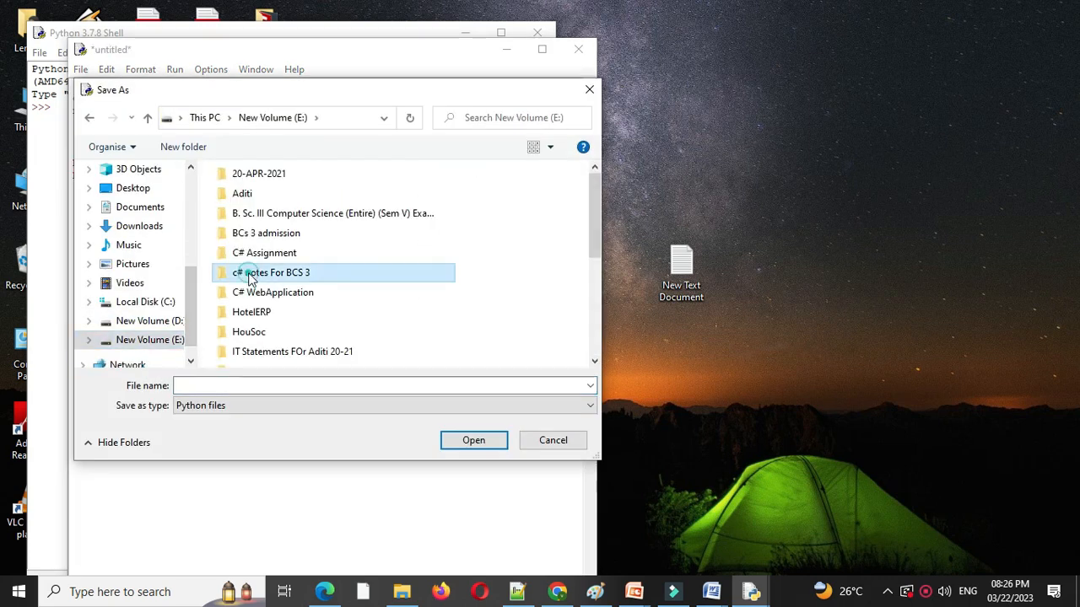
Save the script as InputDict.py in the Python Programs folder.
text(Pr)
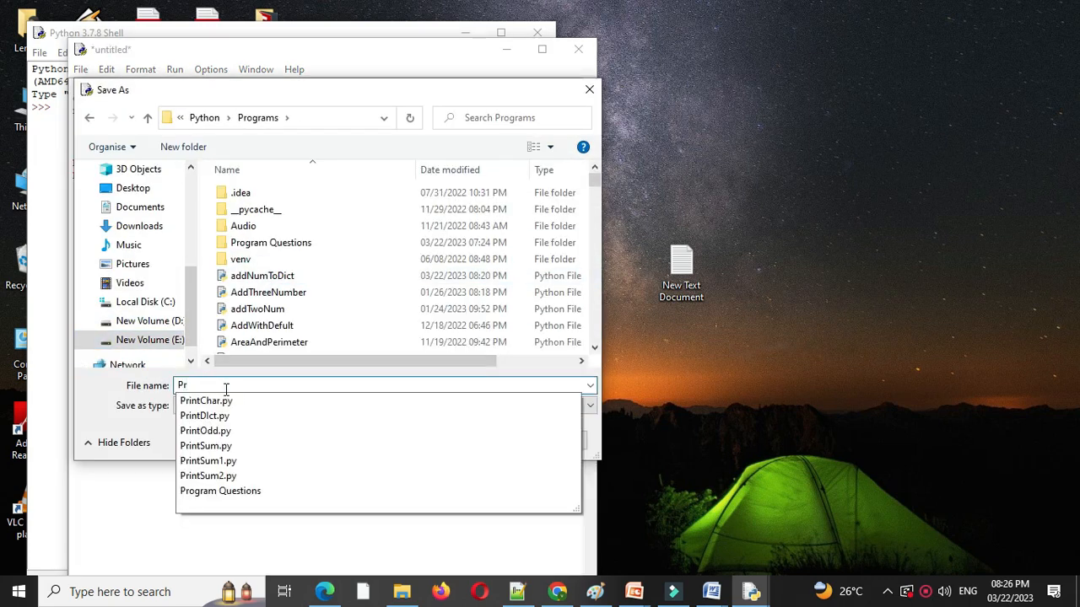
text(InputDict)
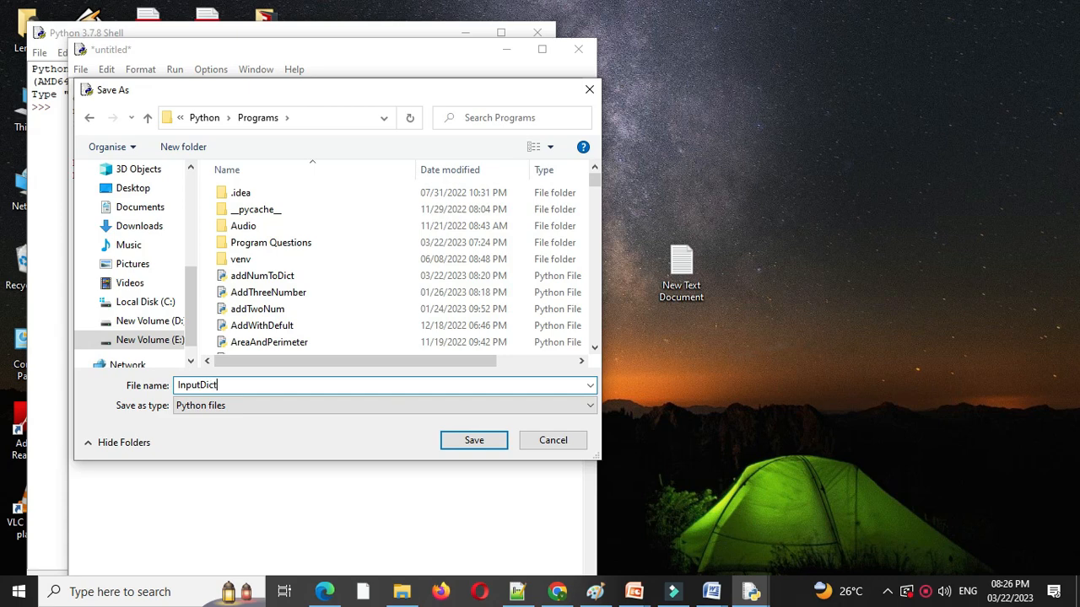
click(472, 439)
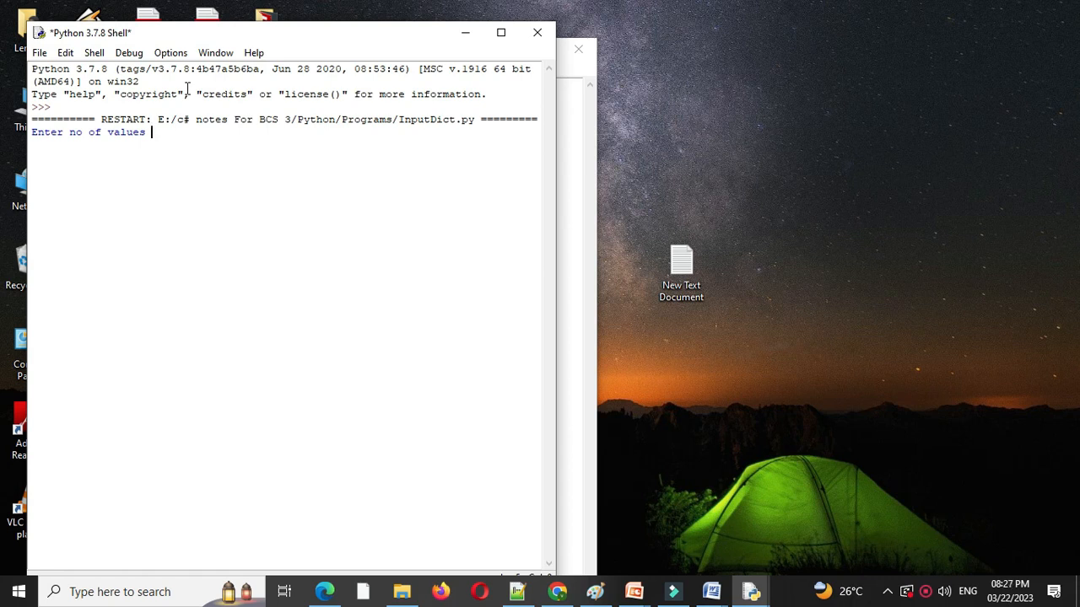
Run the script entering values 5, 8, 2, then rerun it after fixing the prompt to Enter Value.
text(5)
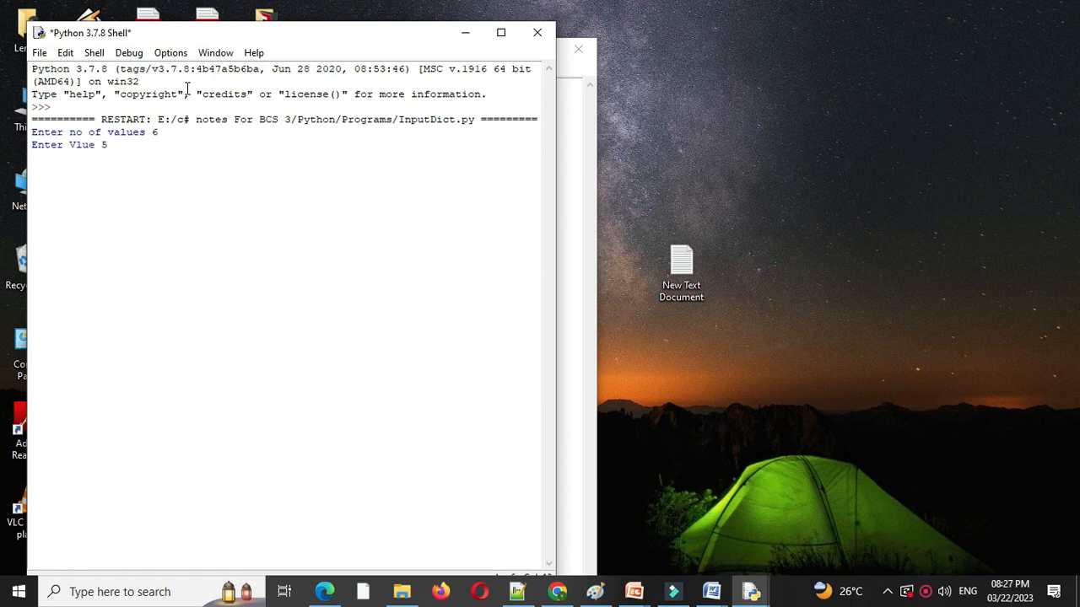
text(8)
text(7)
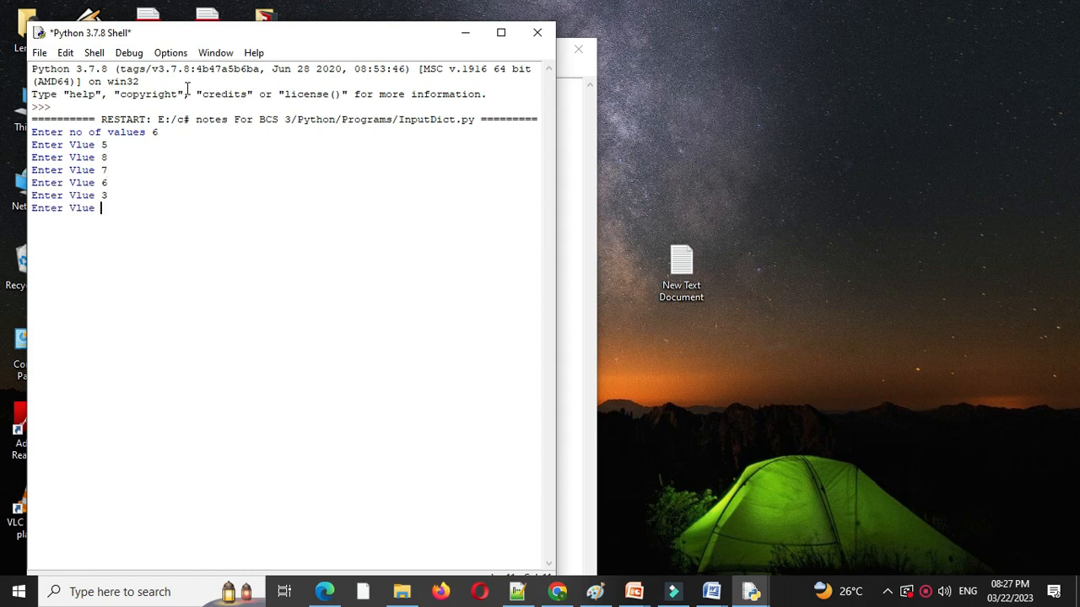
text(2)
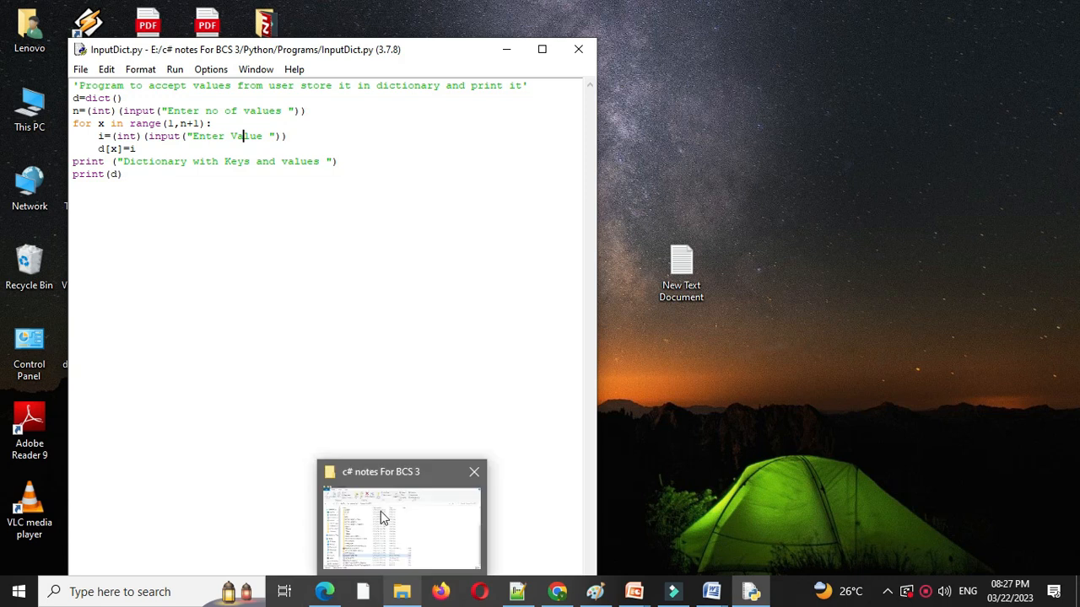
key(F5)
text(4)
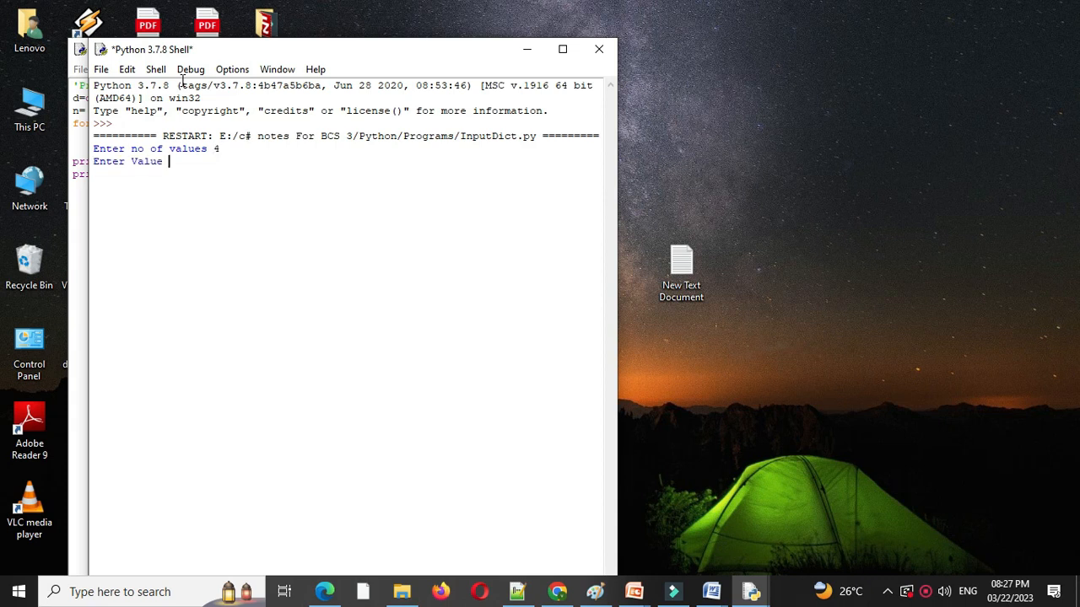
Enter the remaining values so the shell prints {1: 5, 2: 8, 3: 4, 4: 2}.
text(8)
text(2)
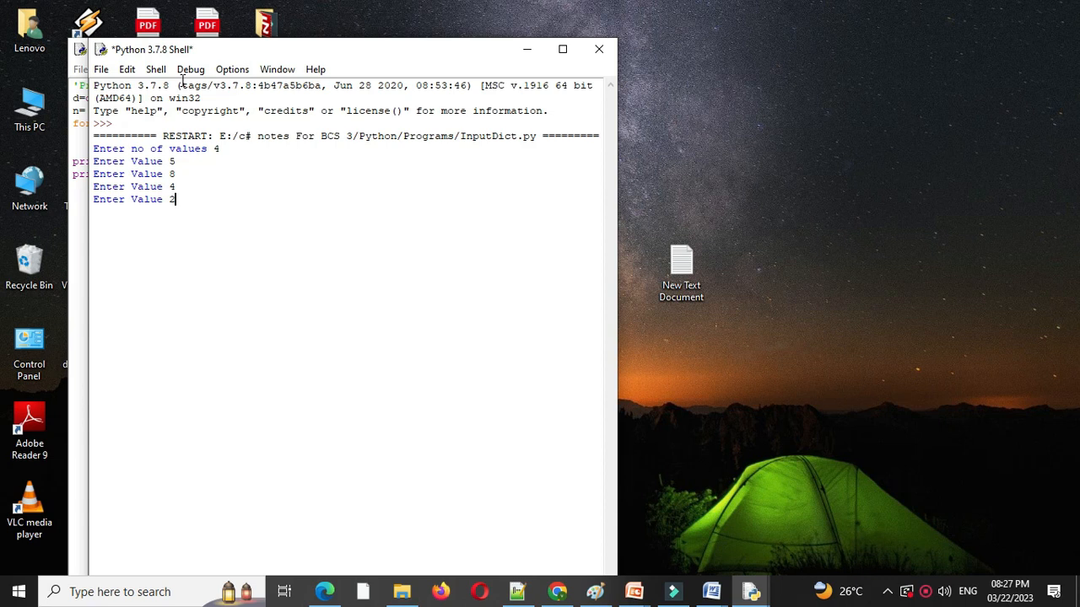
key(enter)
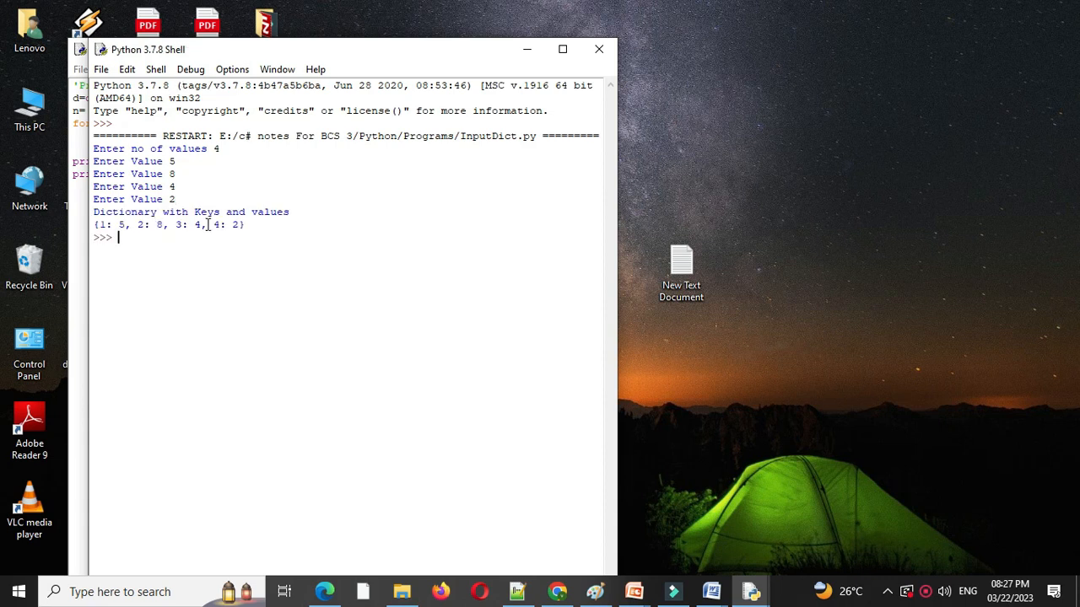